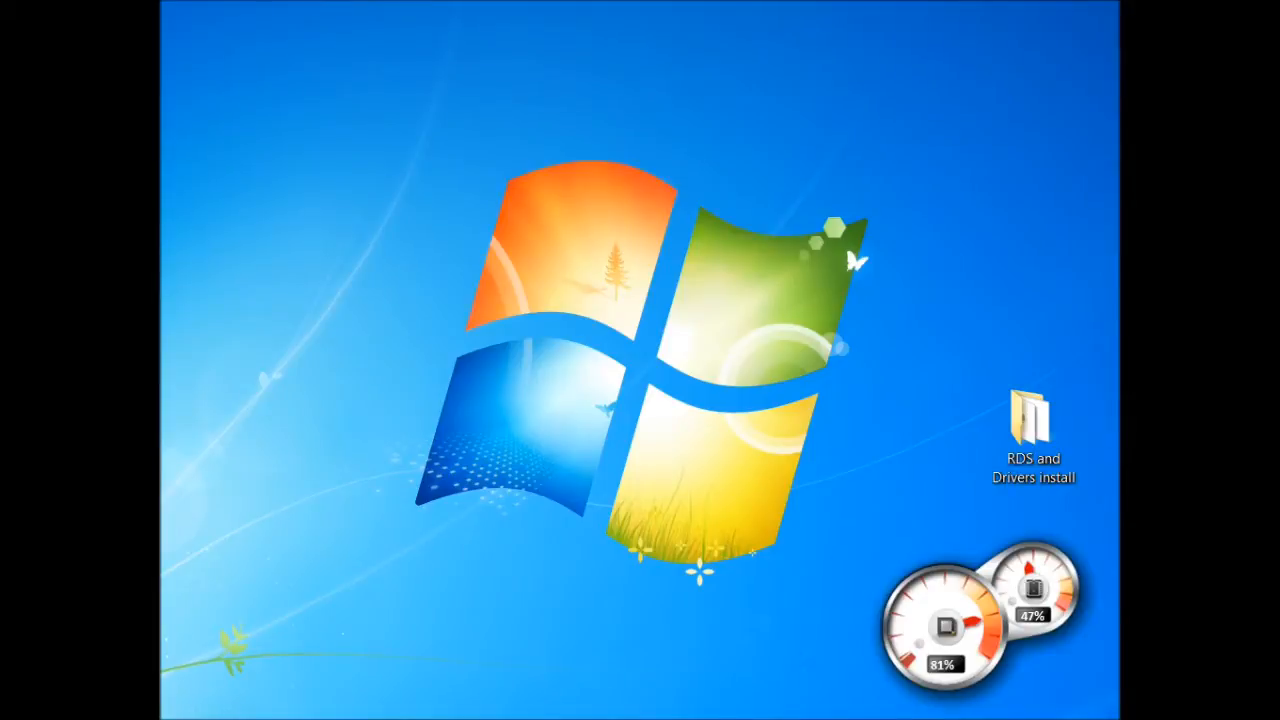
# Open the 'RDS and Drivers install' folder from the desktop.
pyautogui.click(1033, 425)
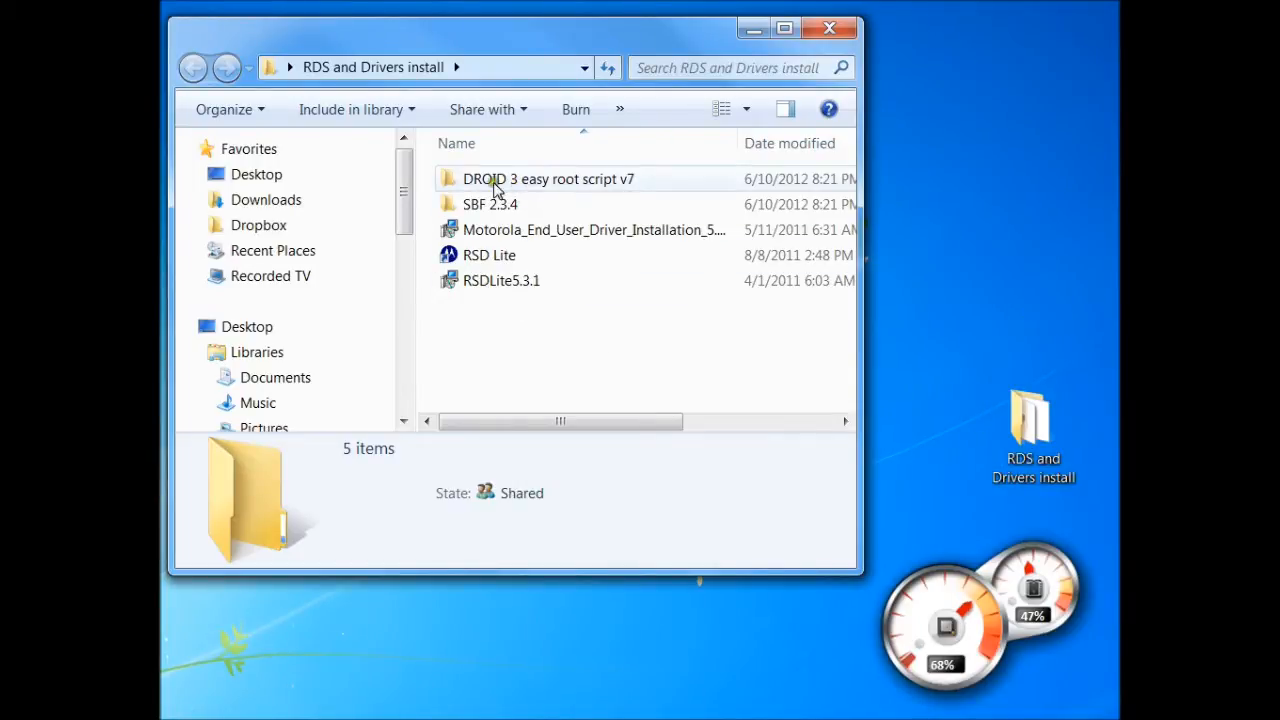
pyautogui.moveTo(617, 190)
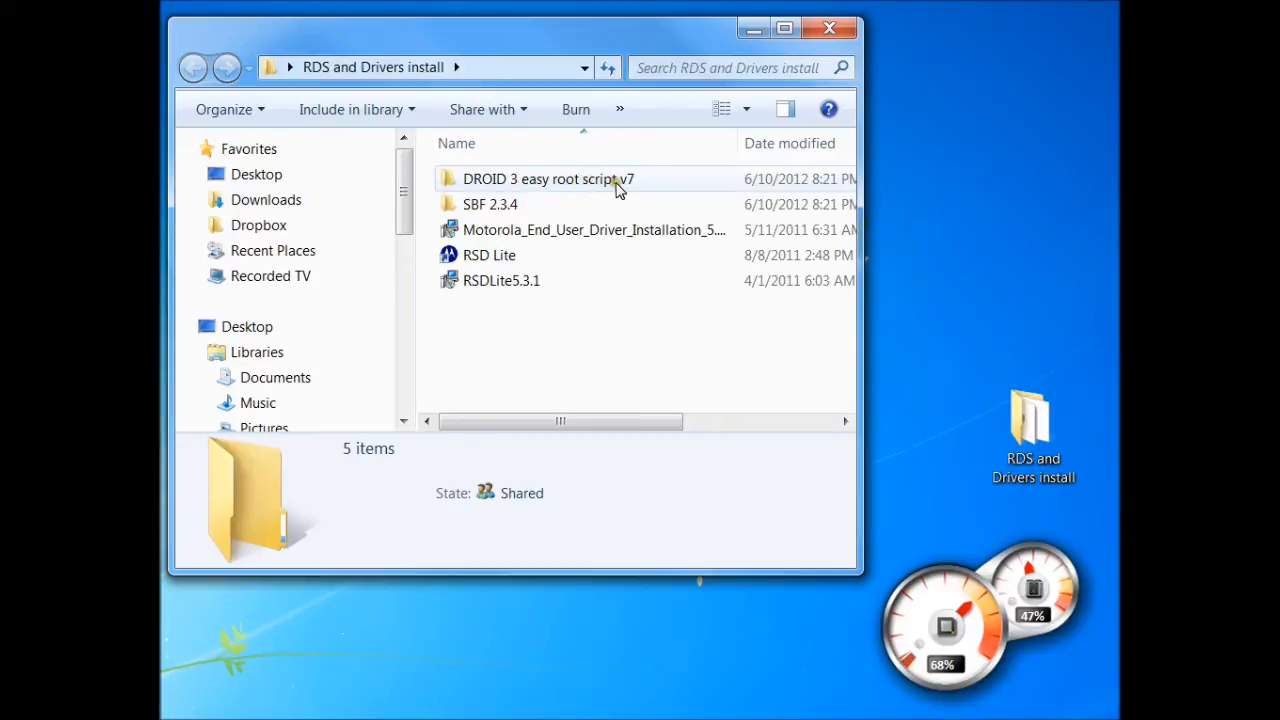
pyautogui.moveTo(663, 186)
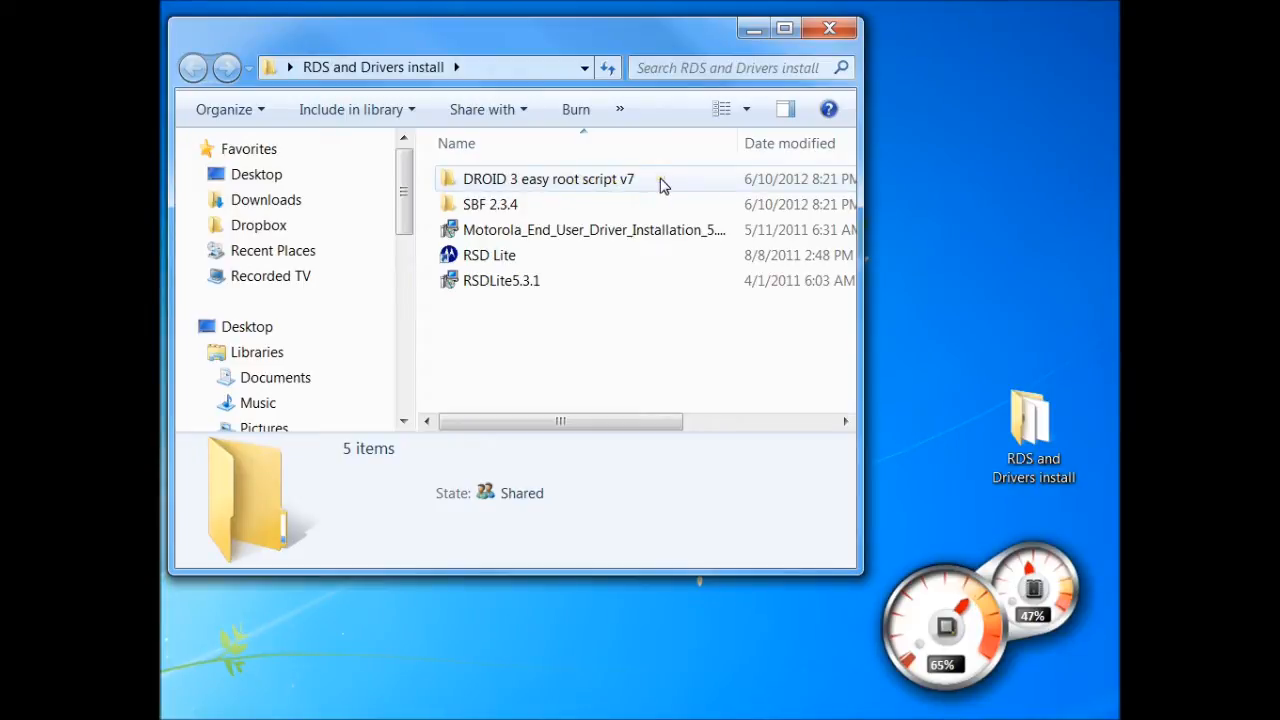
pyautogui.moveTo(630, 188)
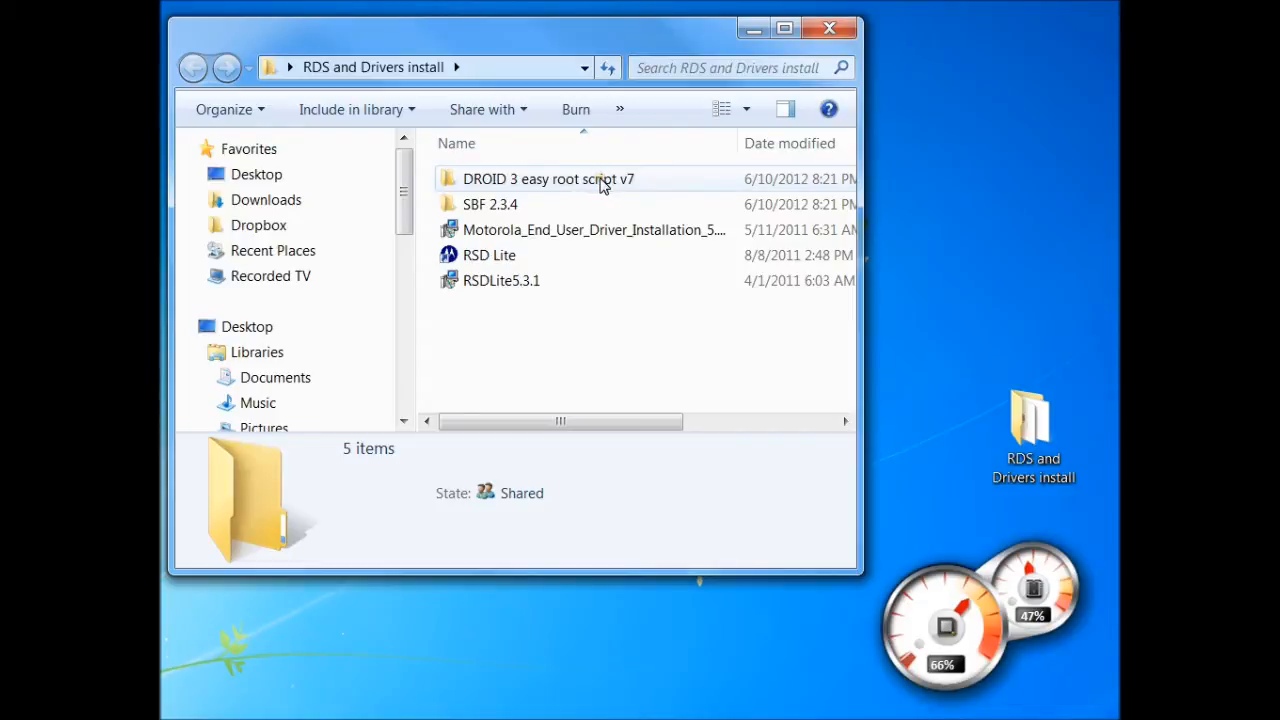
# Open the 'DROID 3 easy root script v7' folder and select 'Click to root your DROID 3'.
pyautogui.doubleClick(548, 179)
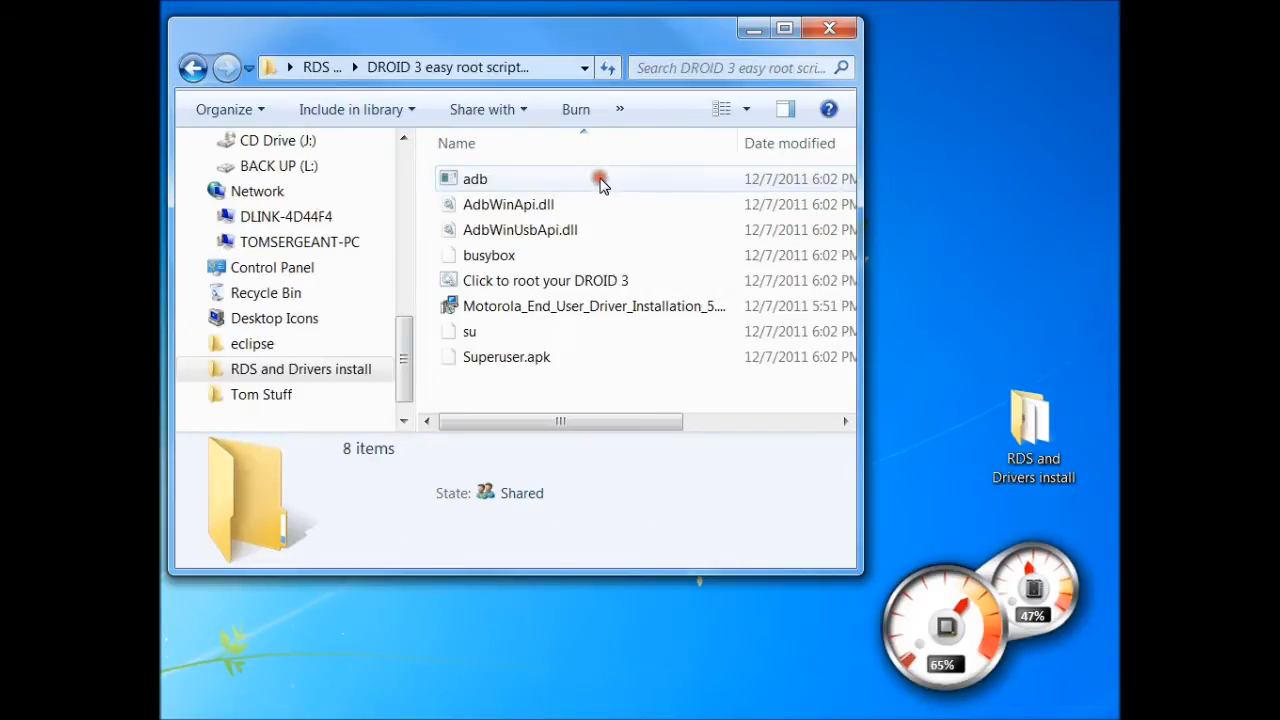
pyautogui.moveTo(575, 195)
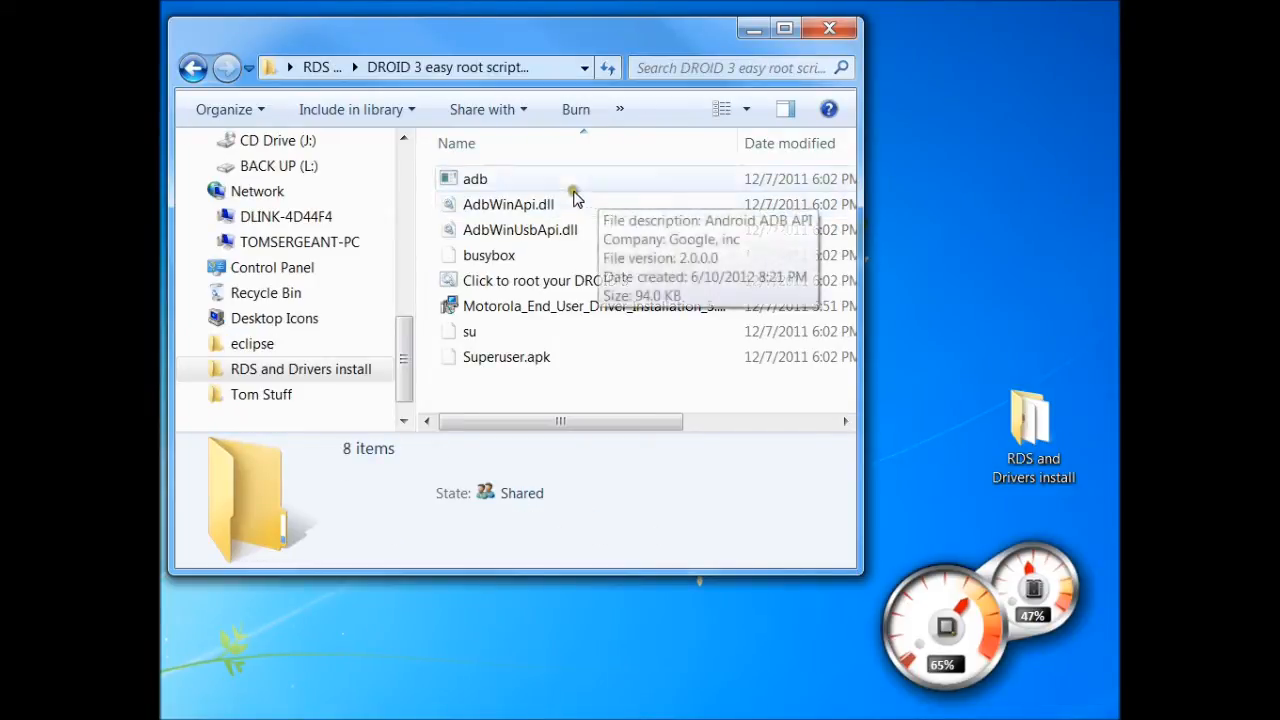
pyautogui.moveTo(483, 288)
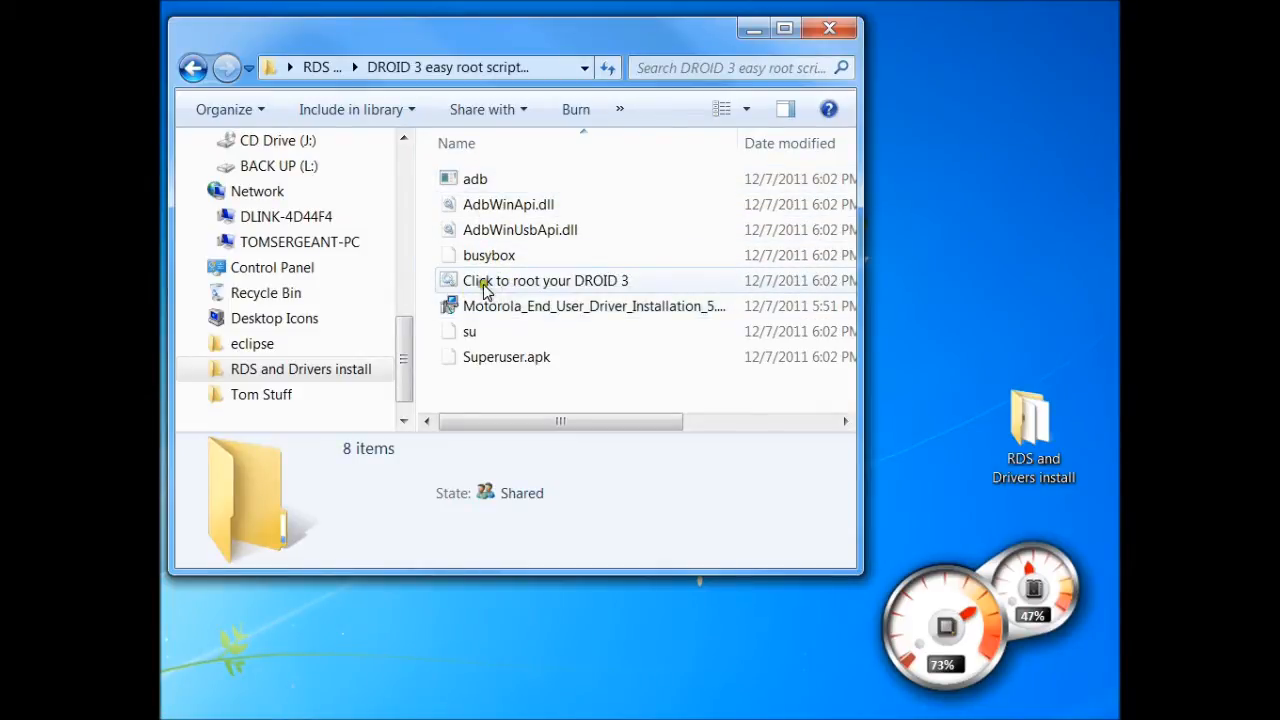
pyautogui.moveTo(487, 318)
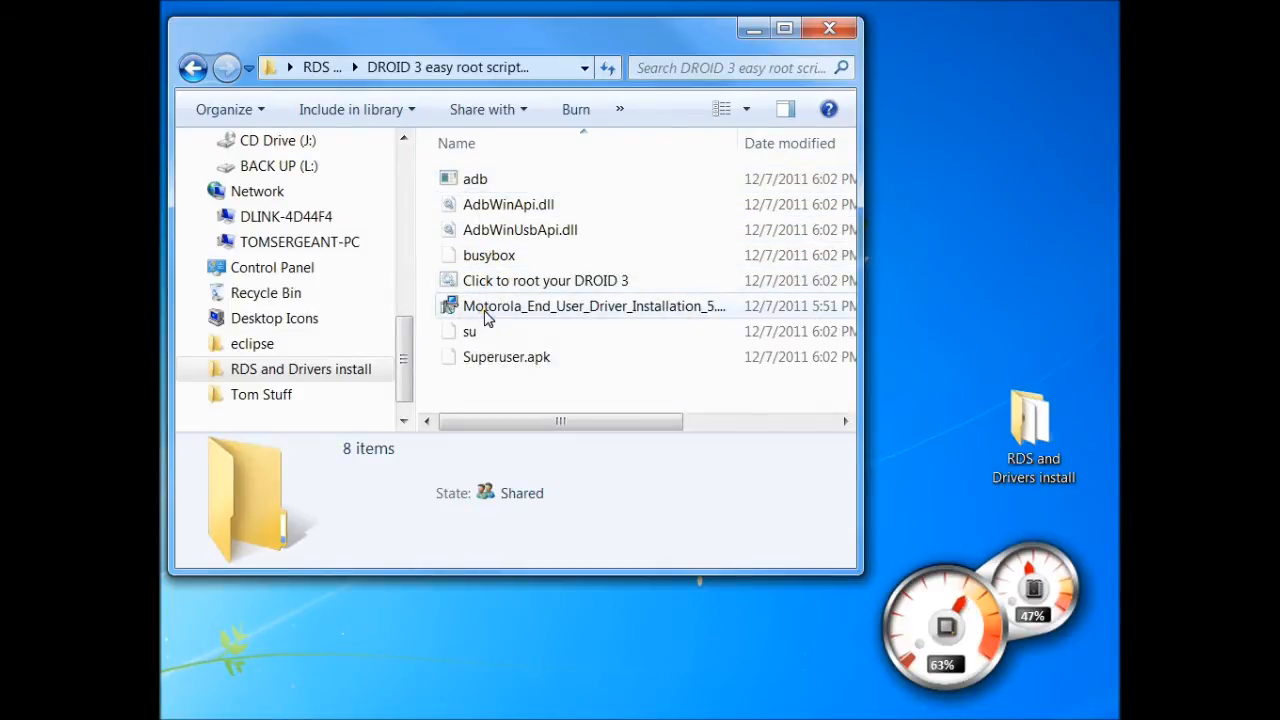
pyautogui.moveTo(600, 310)
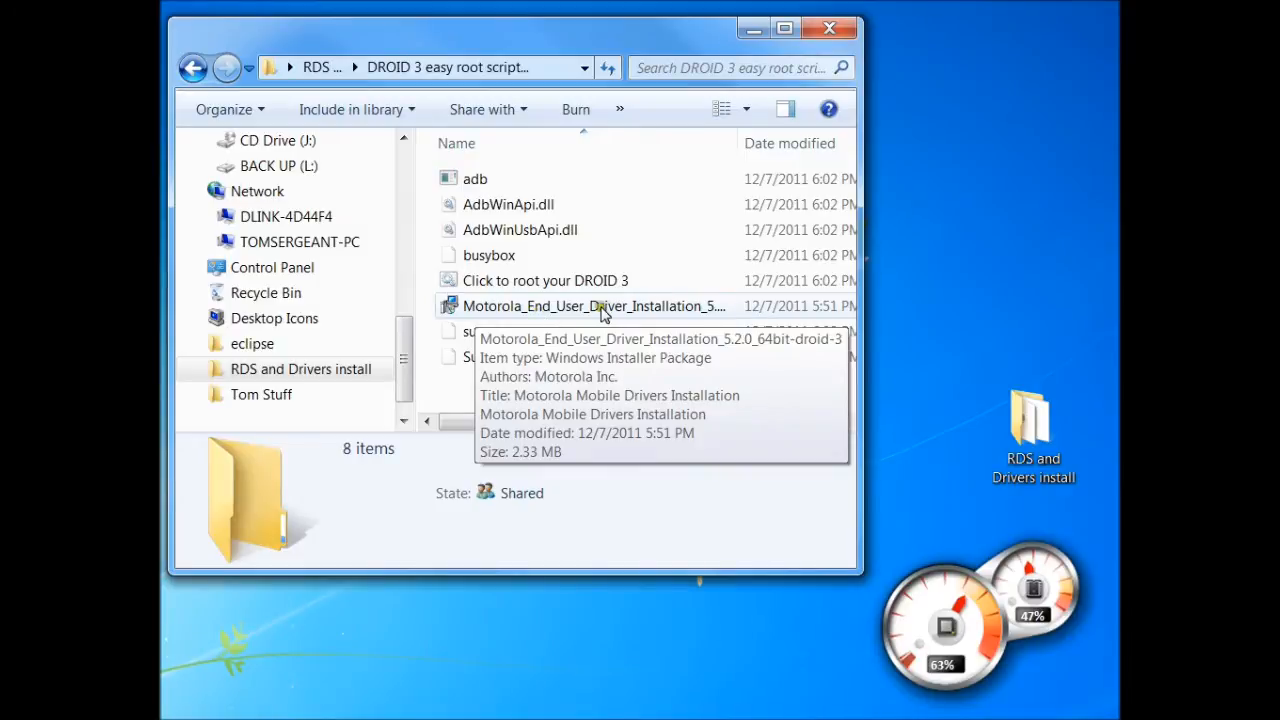
pyautogui.moveTo(705, 318)
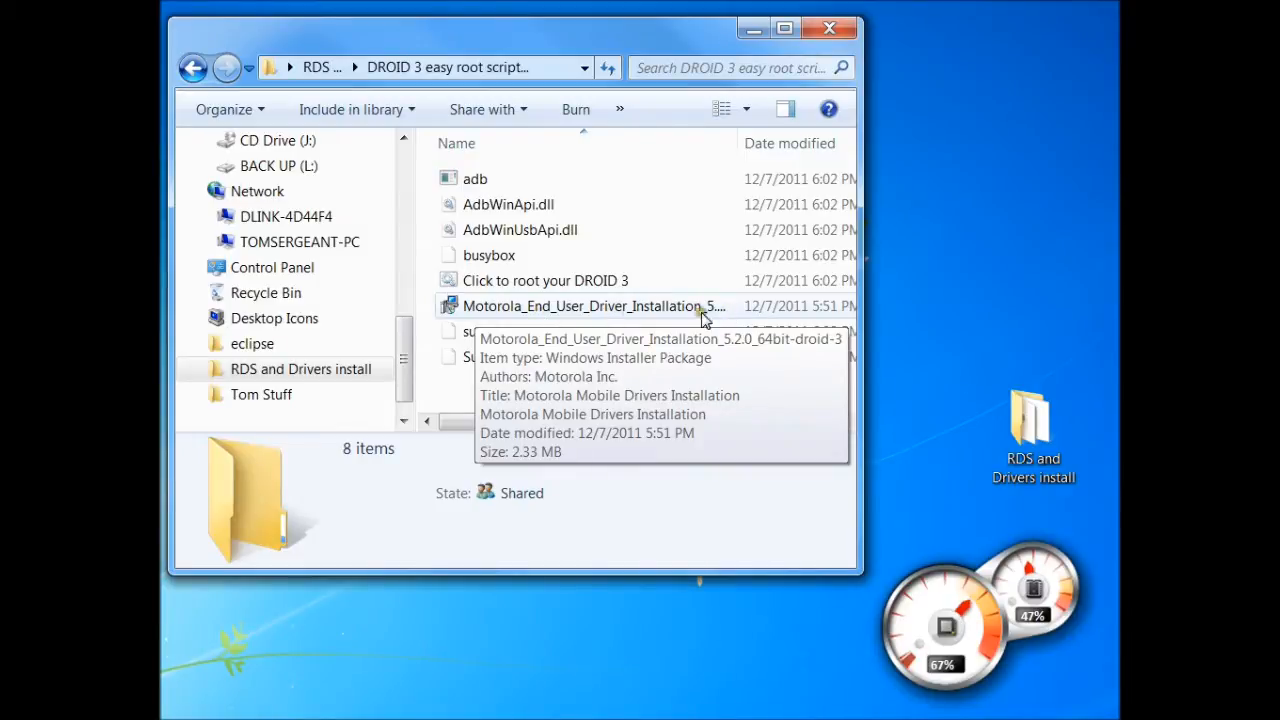
pyautogui.moveTo(500, 280)
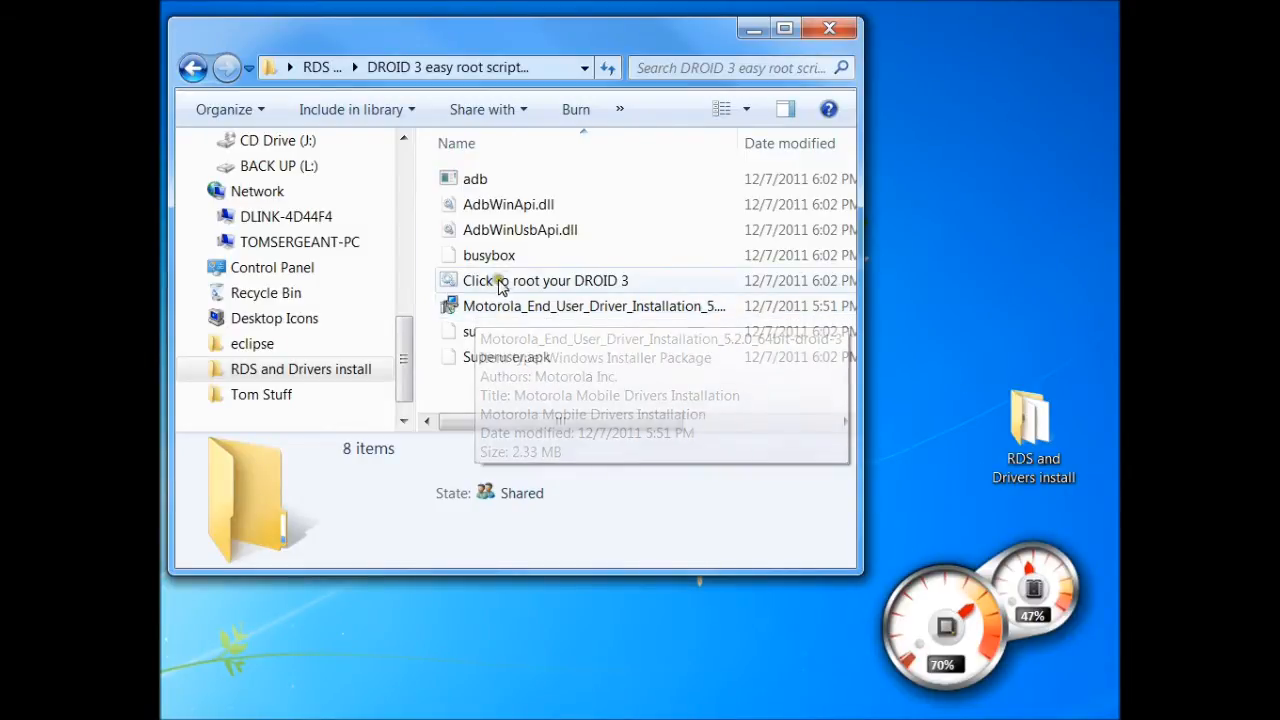
pyautogui.moveTo(517, 290)
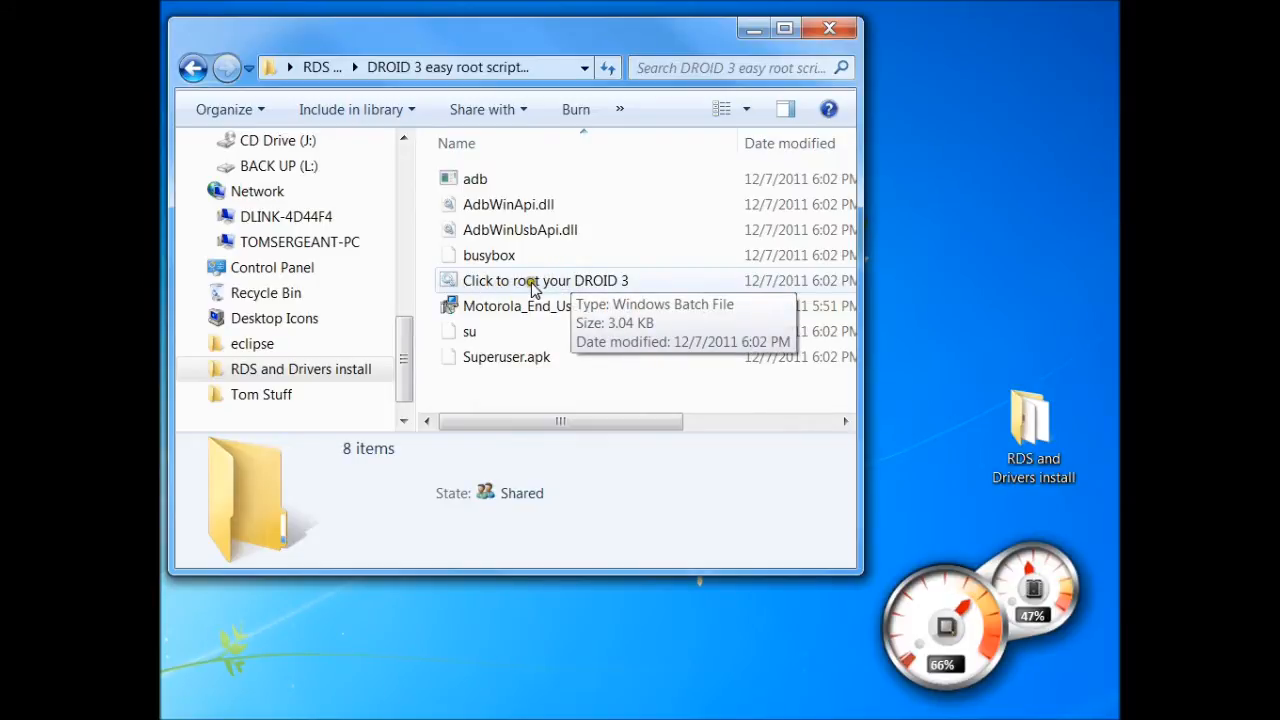
pyautogui.doubleClick(545, 280)
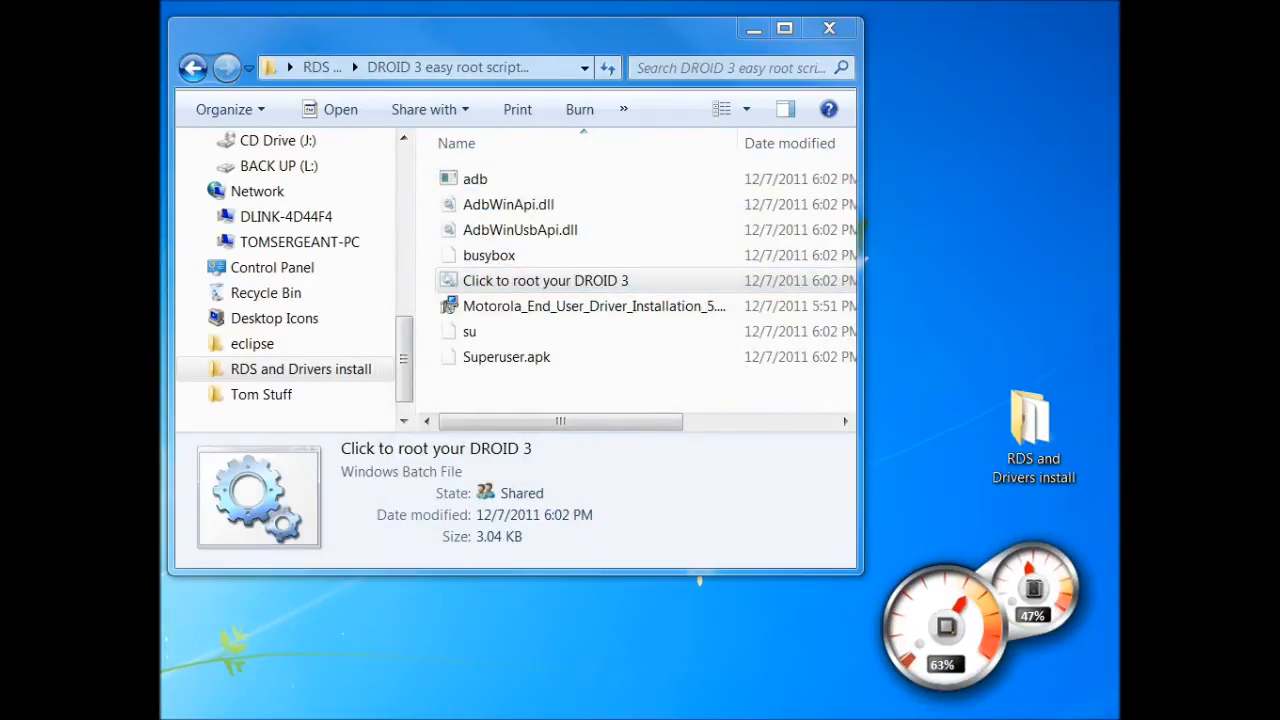
# Launch the 'Click to root your DROID 3' batch script console.
pyautogui.doubleClick(545, 280)
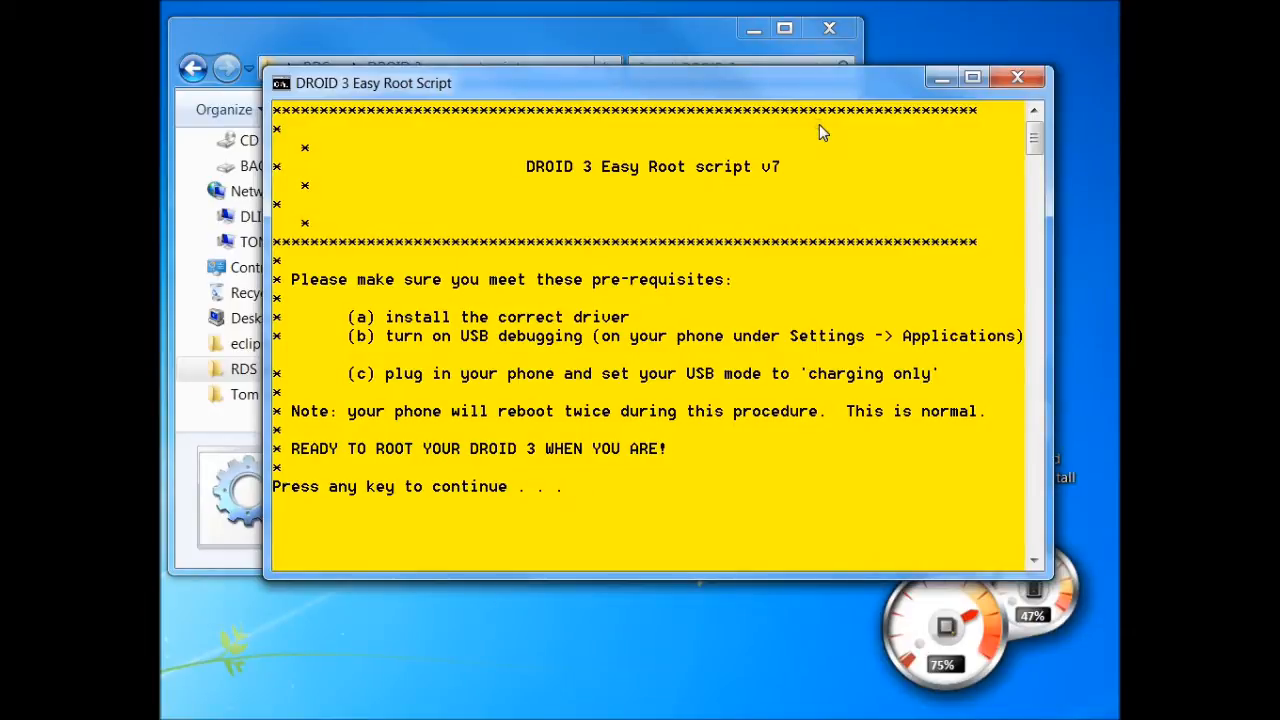
pyautogui.moveTo(328, 287)
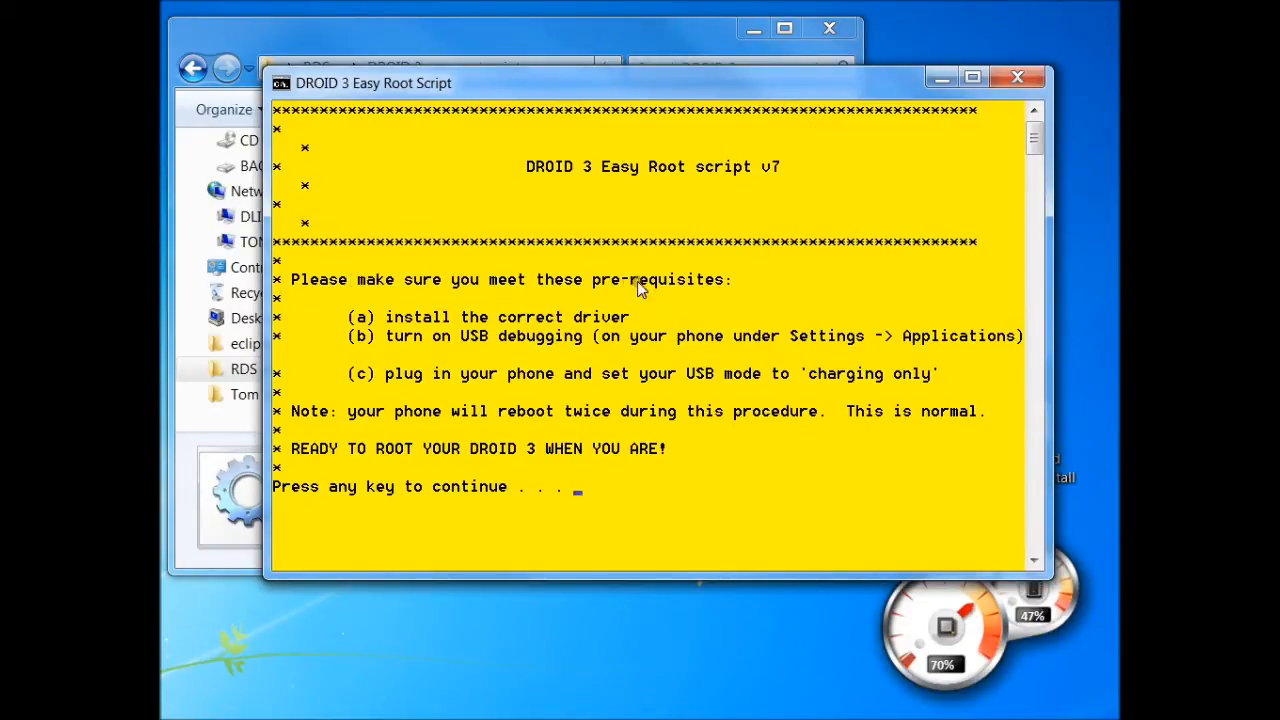
pyautogui.moveTo(413, 320)
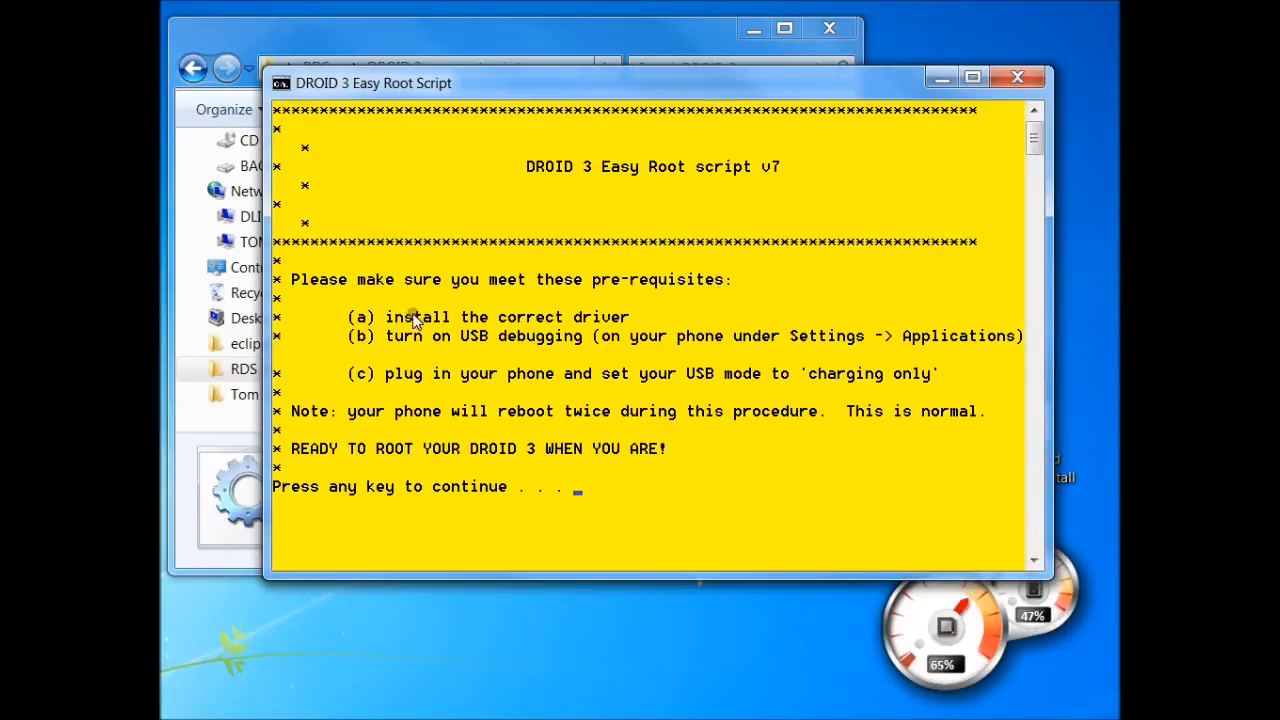
pyautogui.moveTo(640, 325)
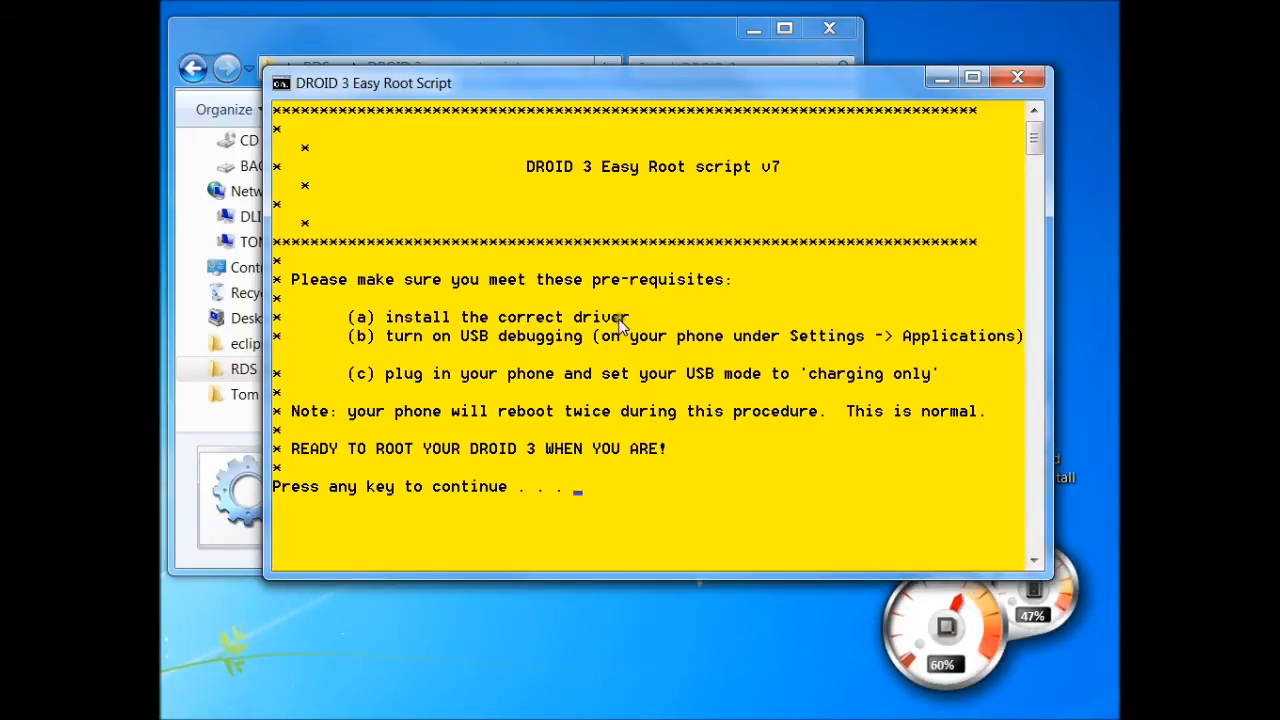
pyautogui.moveTo(548, 342)
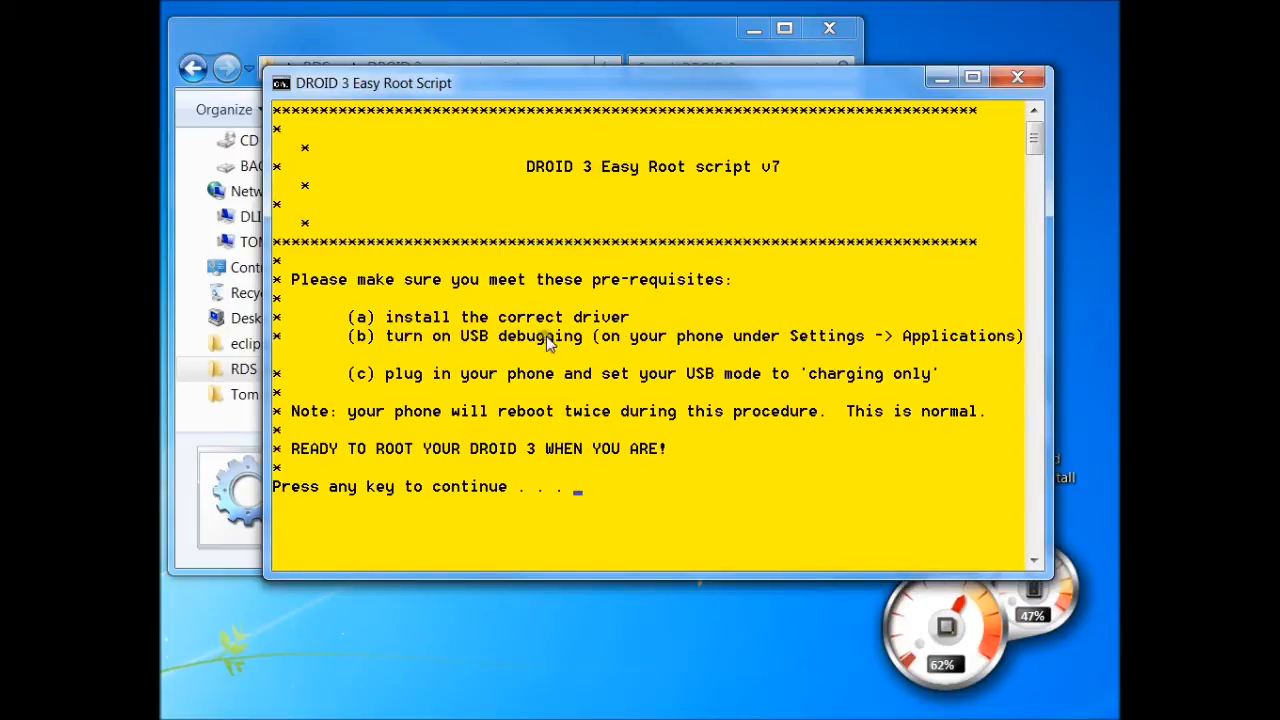
pyautogui.moveTo(808, 345)
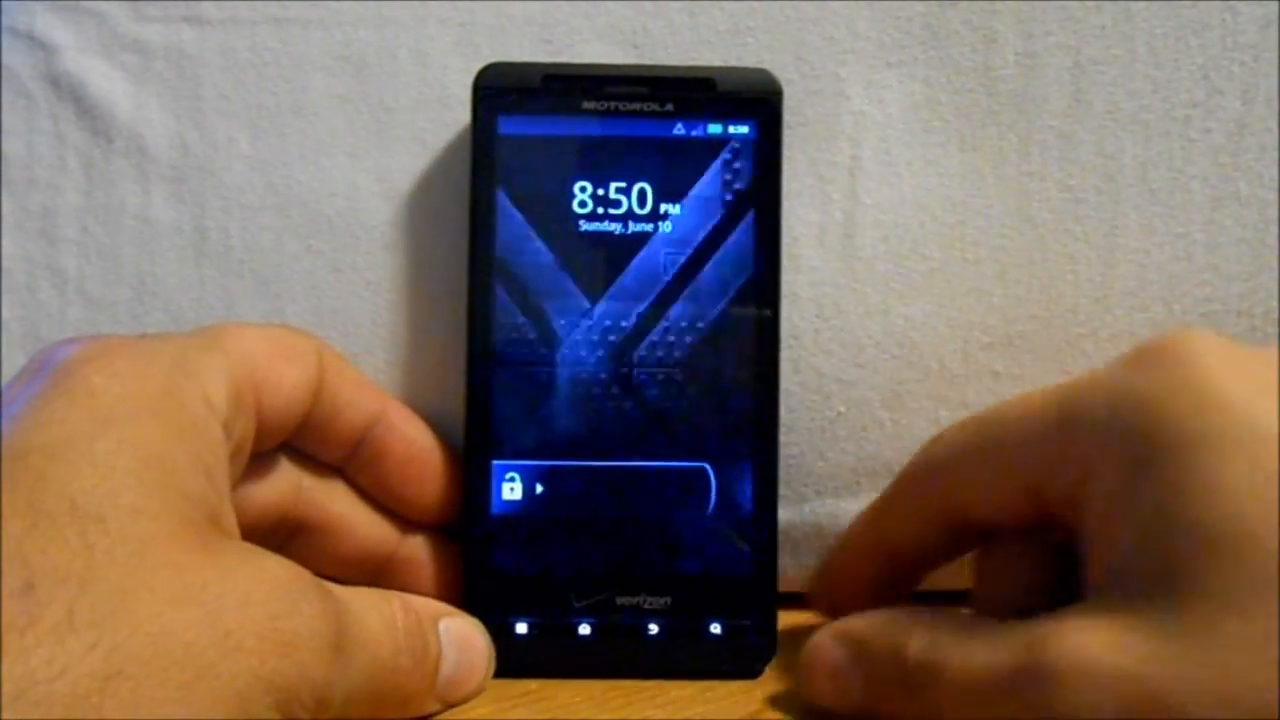
pyautogui.moveTo(515, 488); pyautogui.dragTo(690, 488)
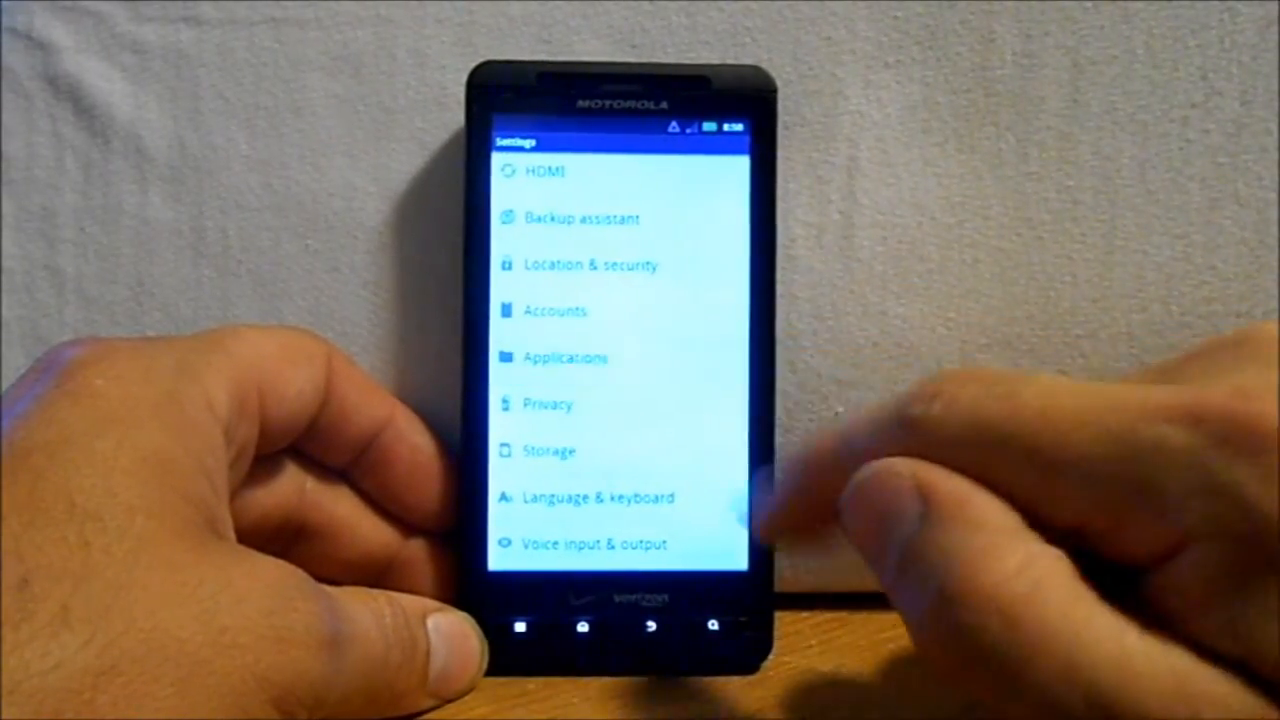
pyautogui.click(564, 357)
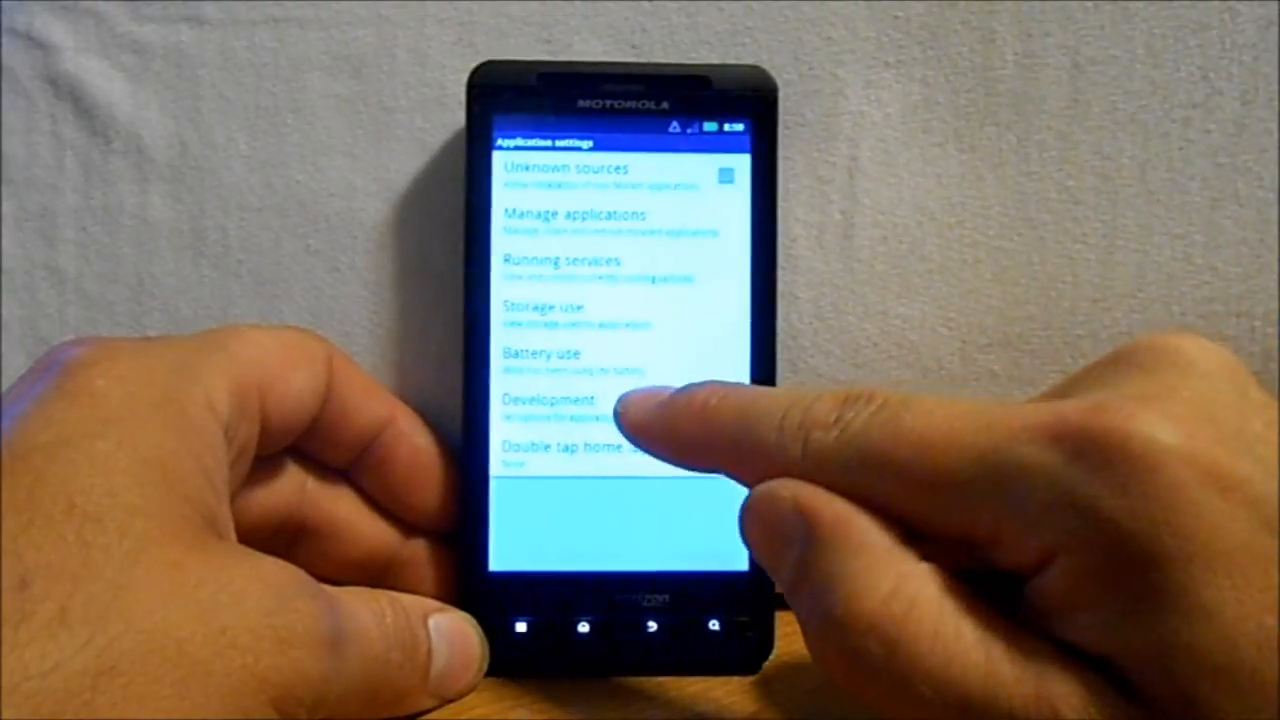
pyautogui.click(545, 403)
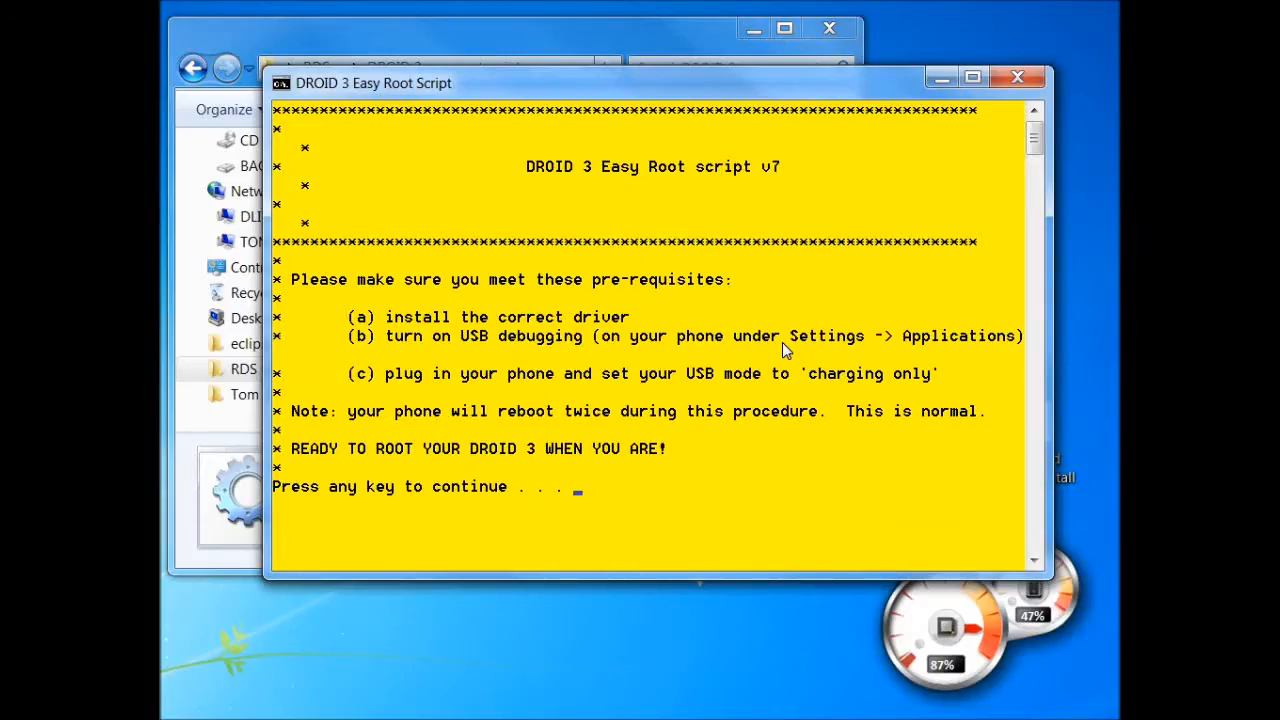
pyautogui.moveTo(385, 420)
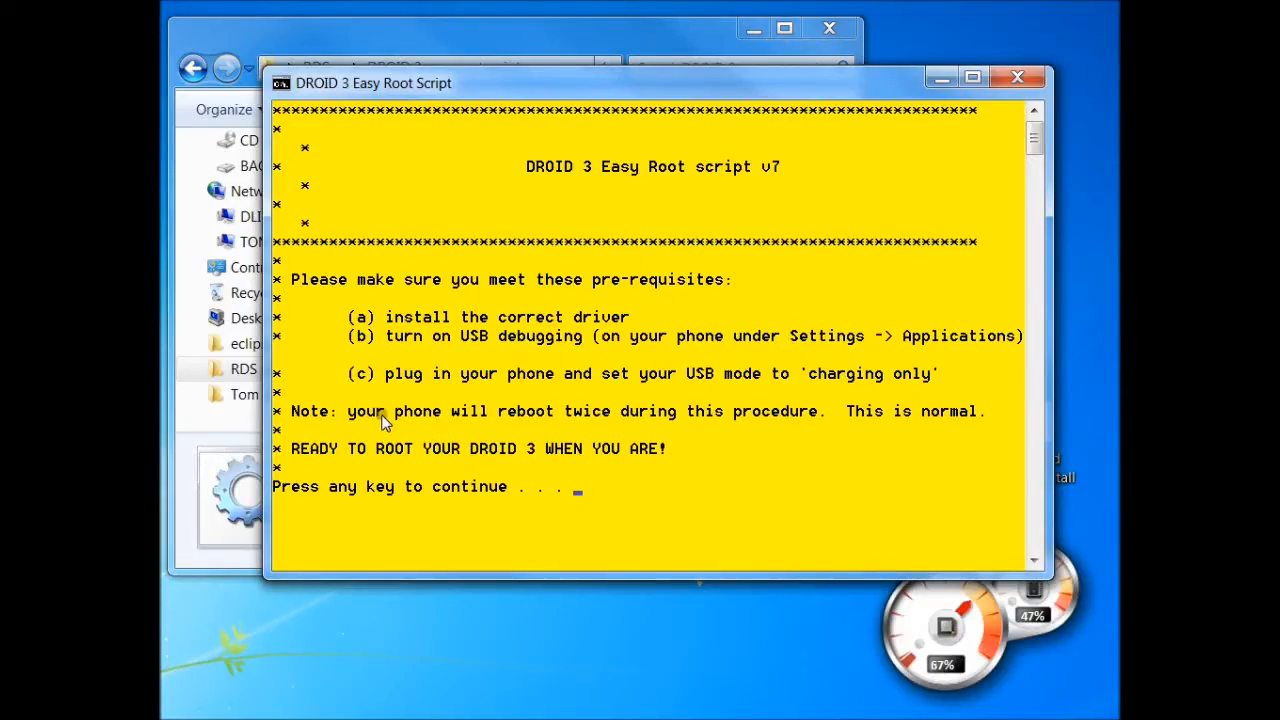
pyautogui.moveTo(365, 450)
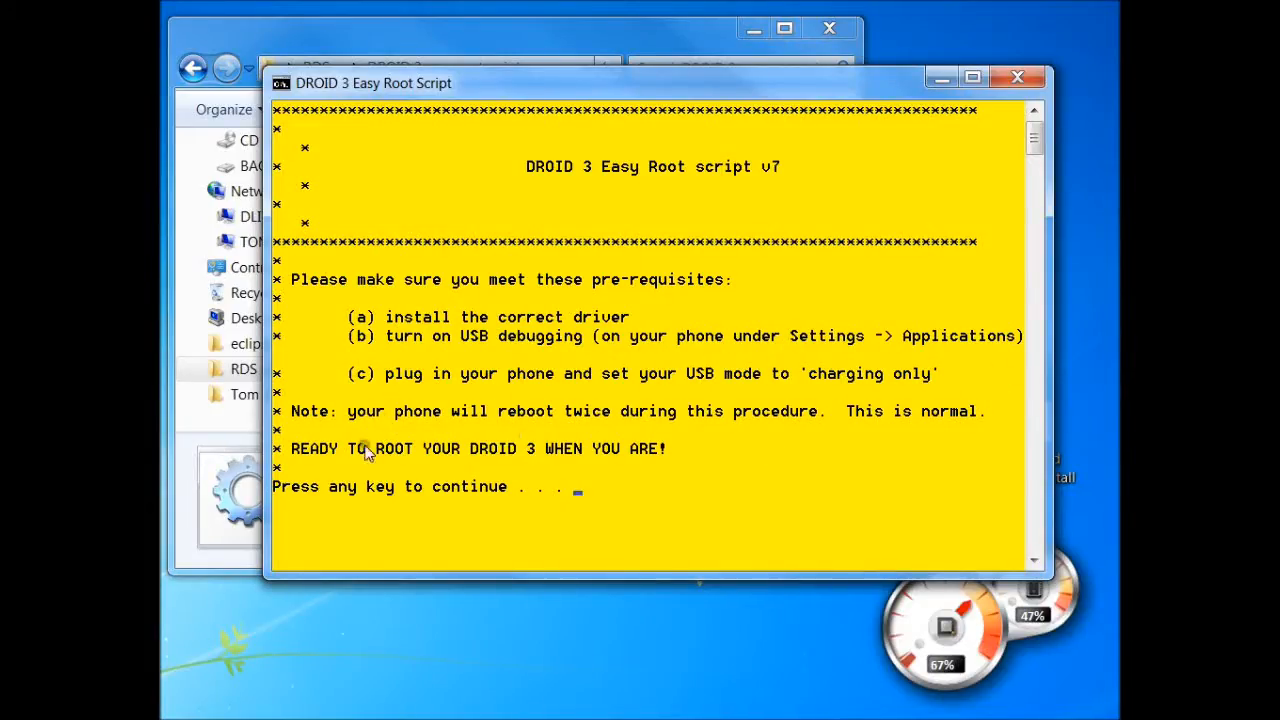
pyautogui.moveTo(805, 485)
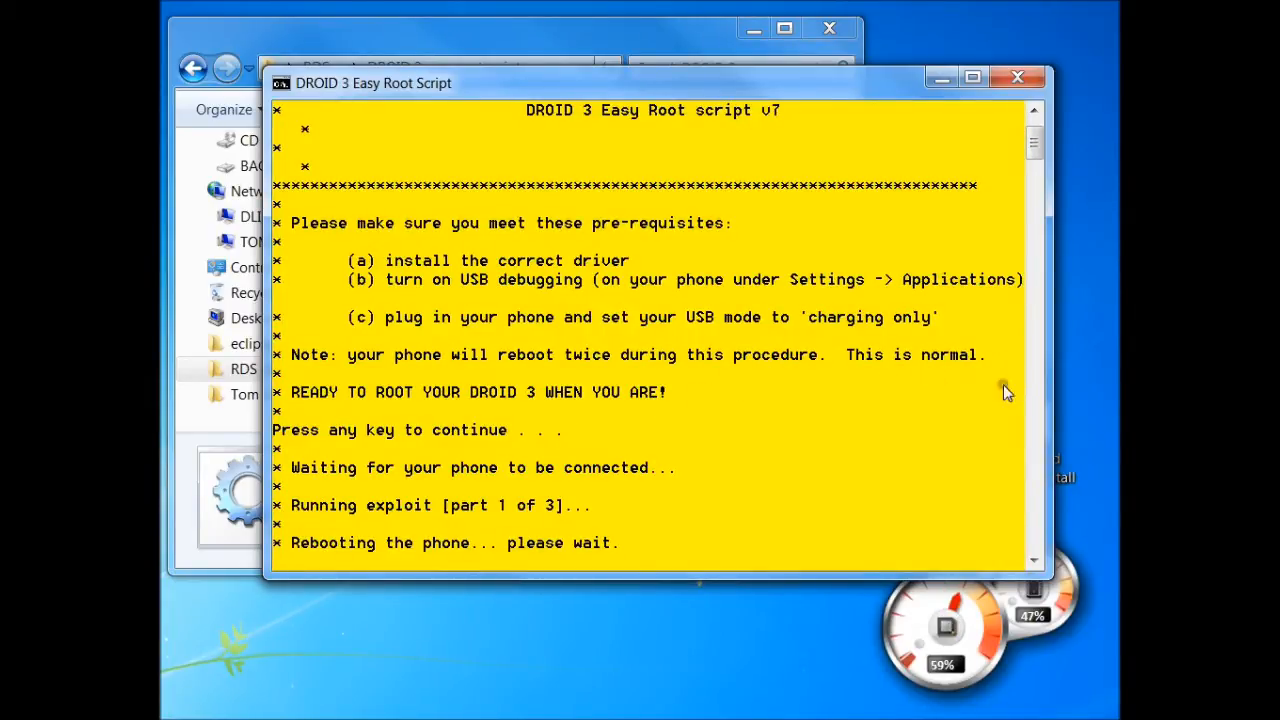
pyautogui.moveTo(840, 467)
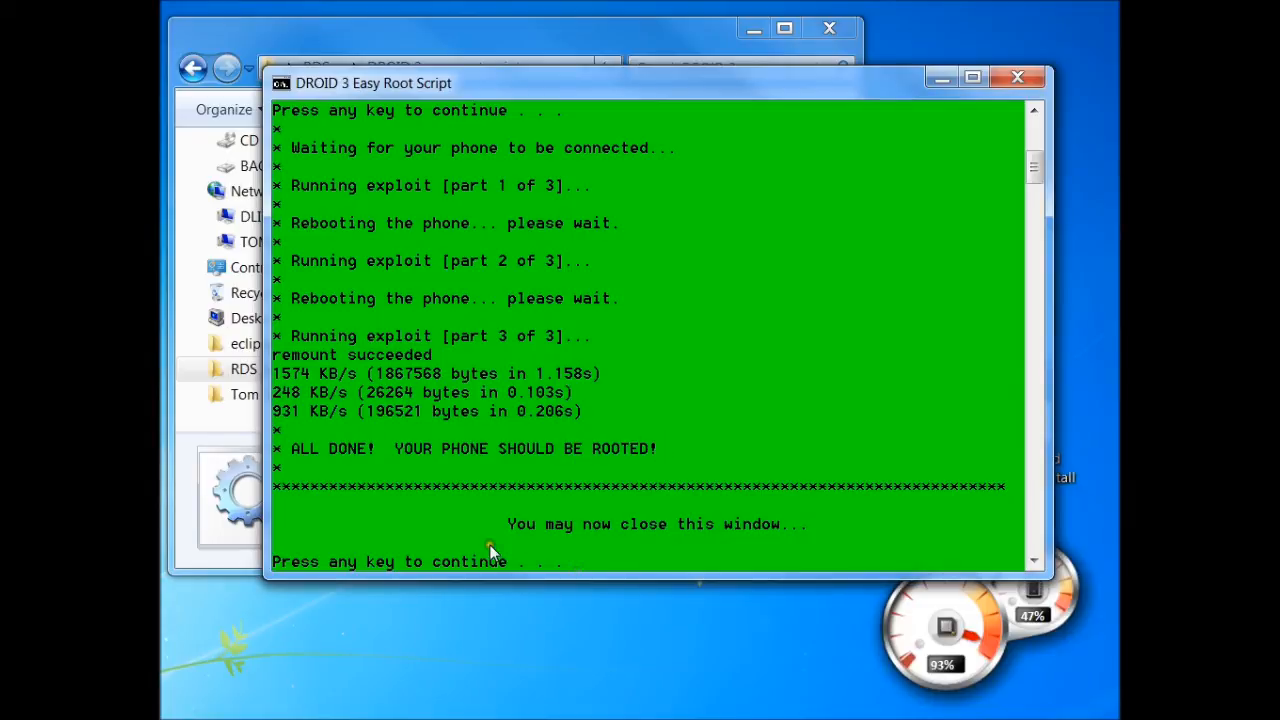
pyautogui.moveTo(620, 565)
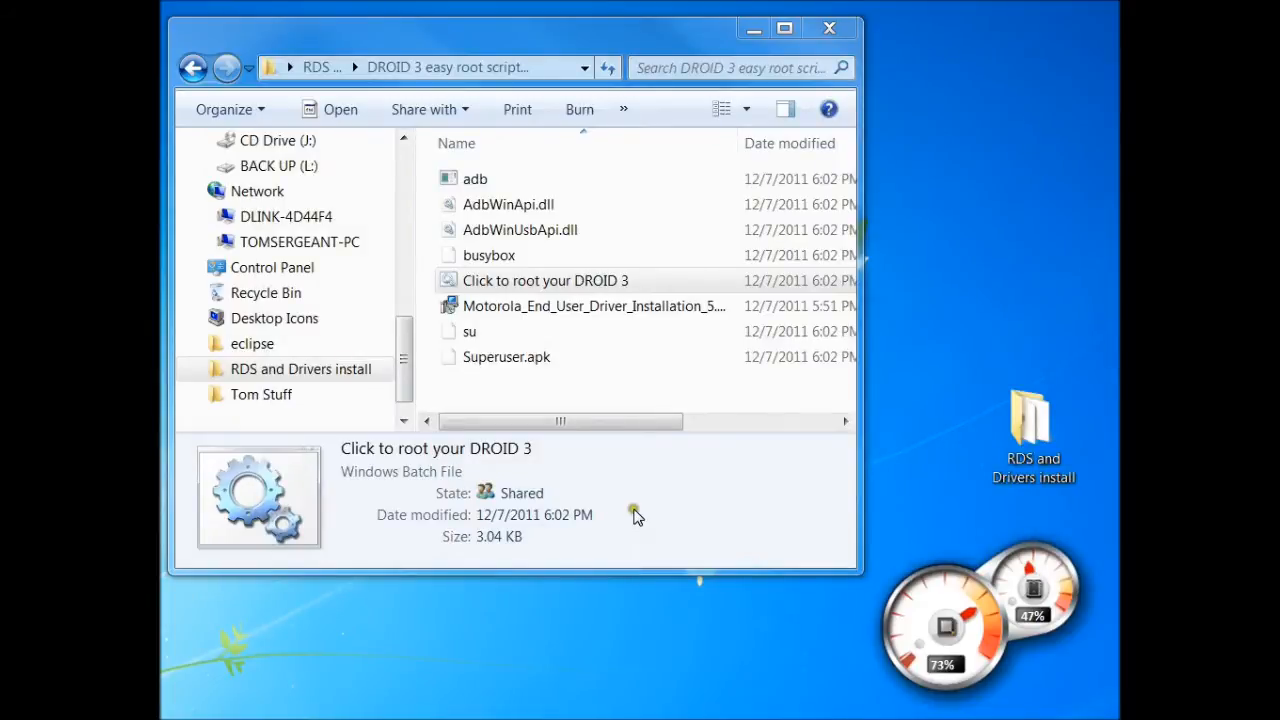
pyautogui.moveTo(830, 28)
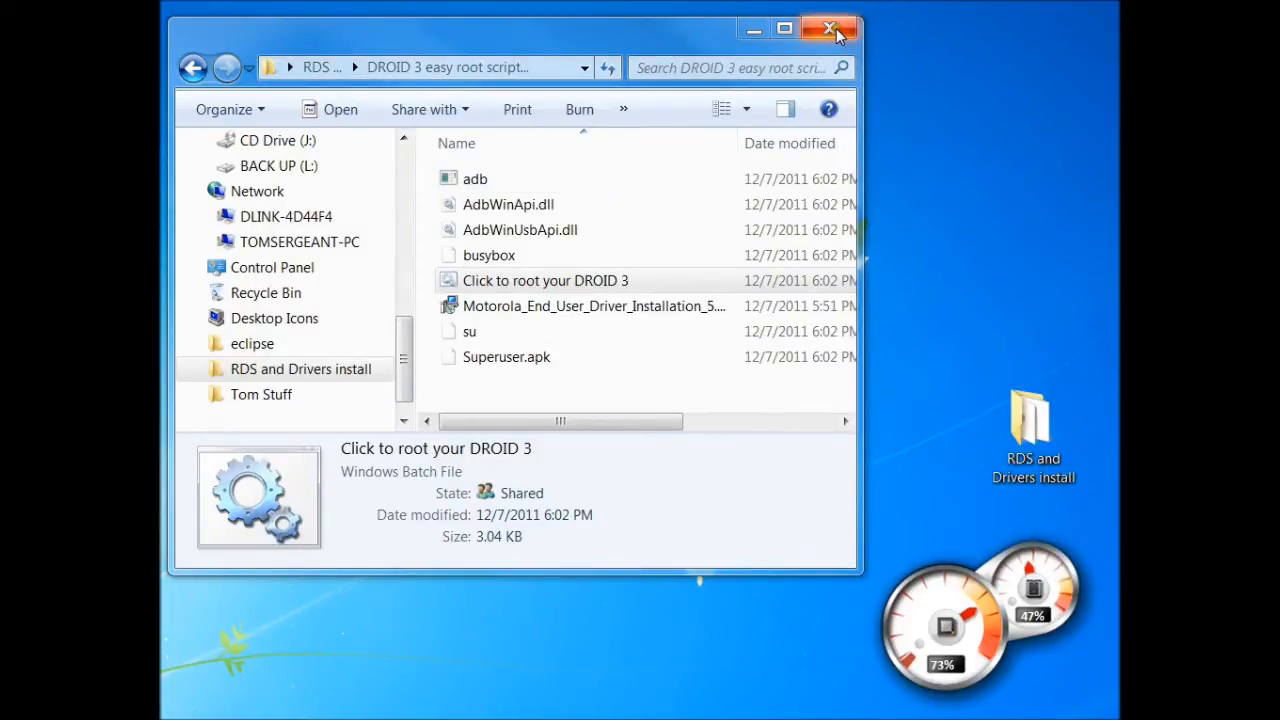
# Close the DROID 3 root script folder window, leaving the desktop.
pyautogui.click(831, 27)
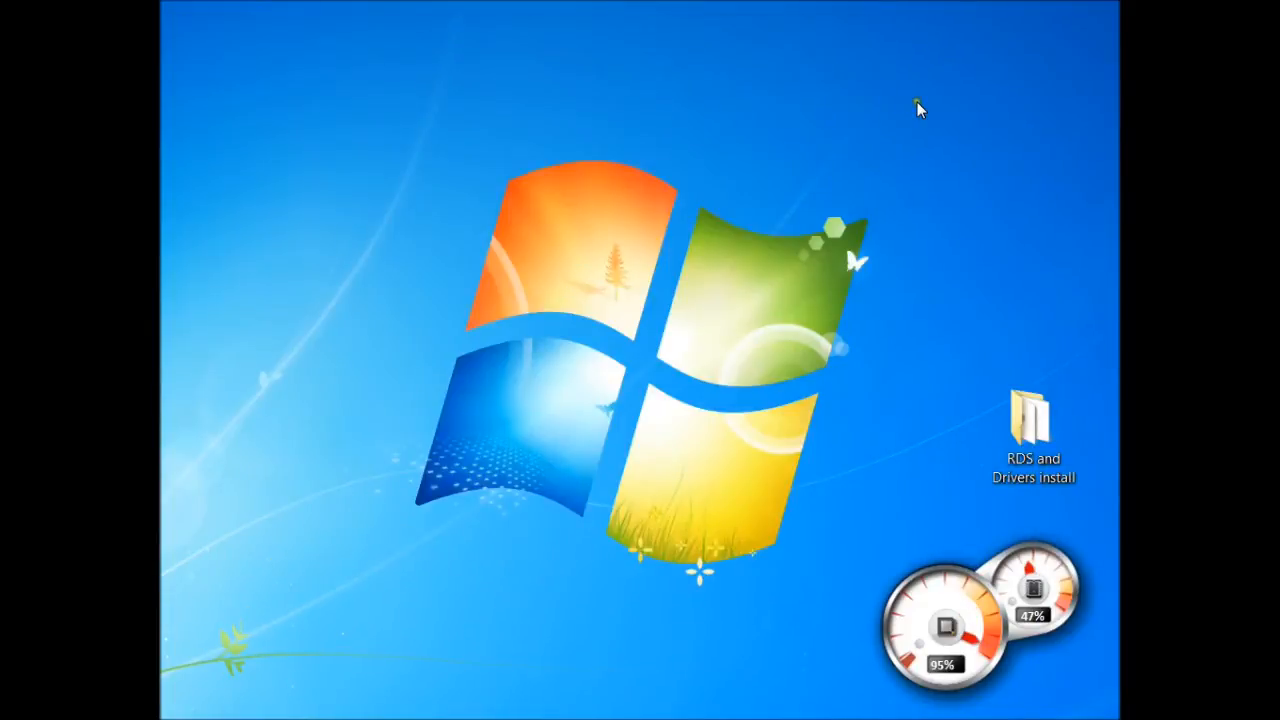